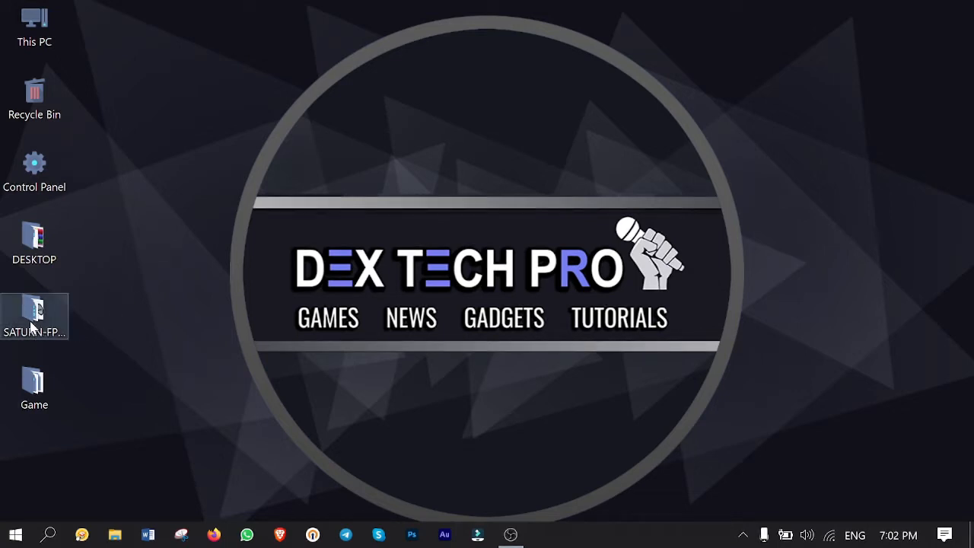
Open the SATURN-FPKG_v1.0 folder and run the SATURN-FPKG program inside it
double_click(34, 316)
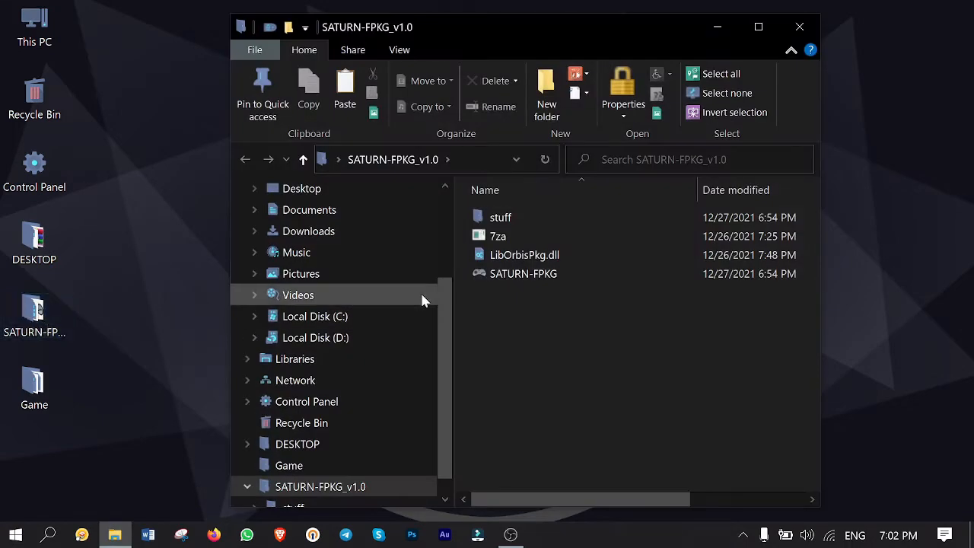
right_click(523, 273)
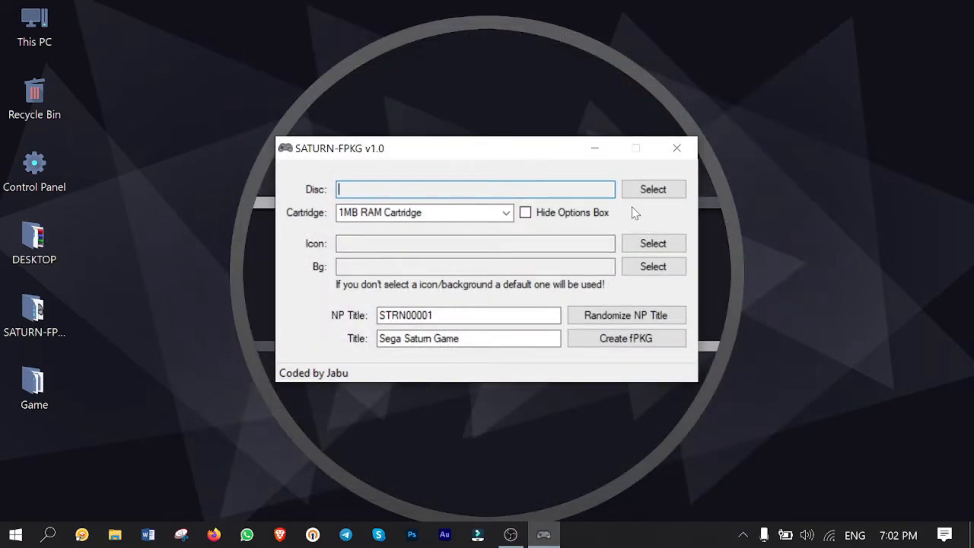
mouse_move(653, 189)
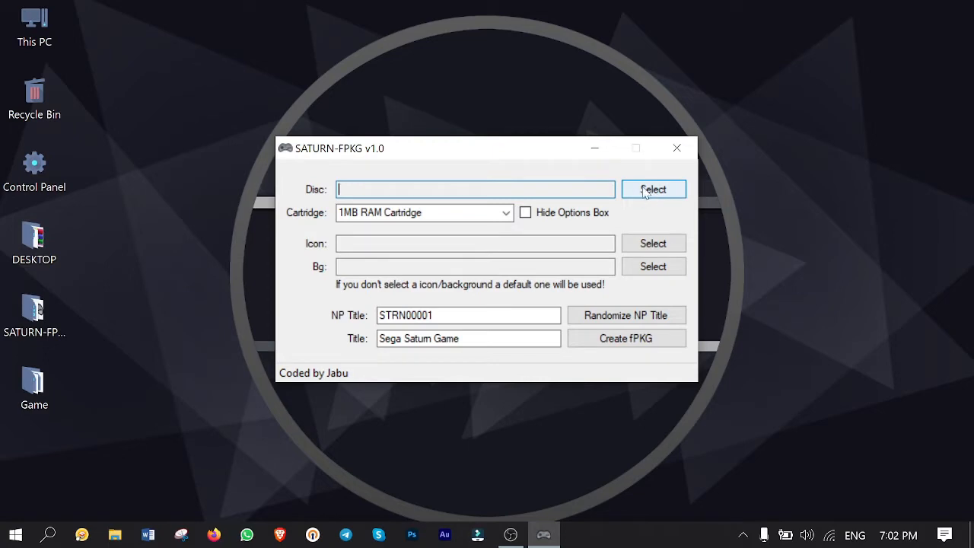
Load Resident Evil (USA).cue, choose 4MB RAM Cartridge, and enable Hide Options Box
click(652, 189)
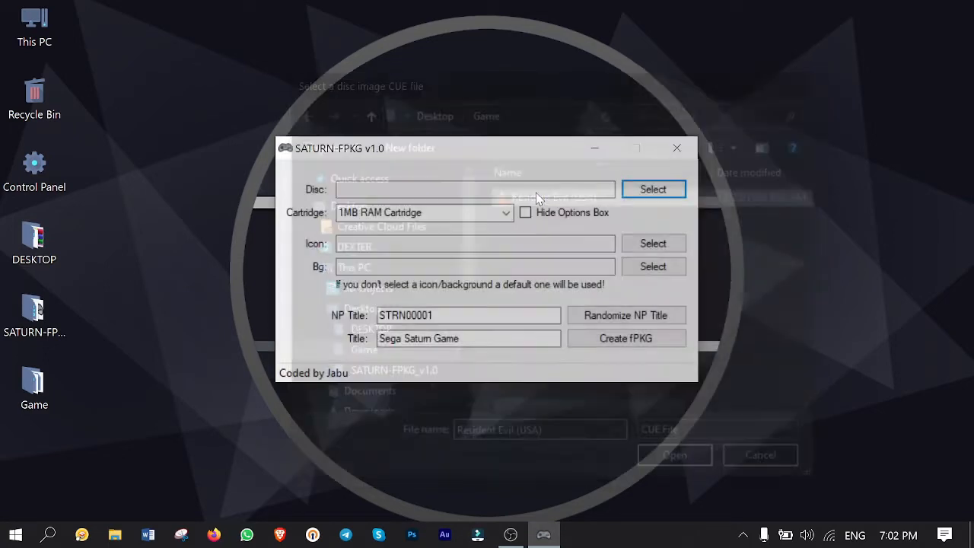
click(674, 454)
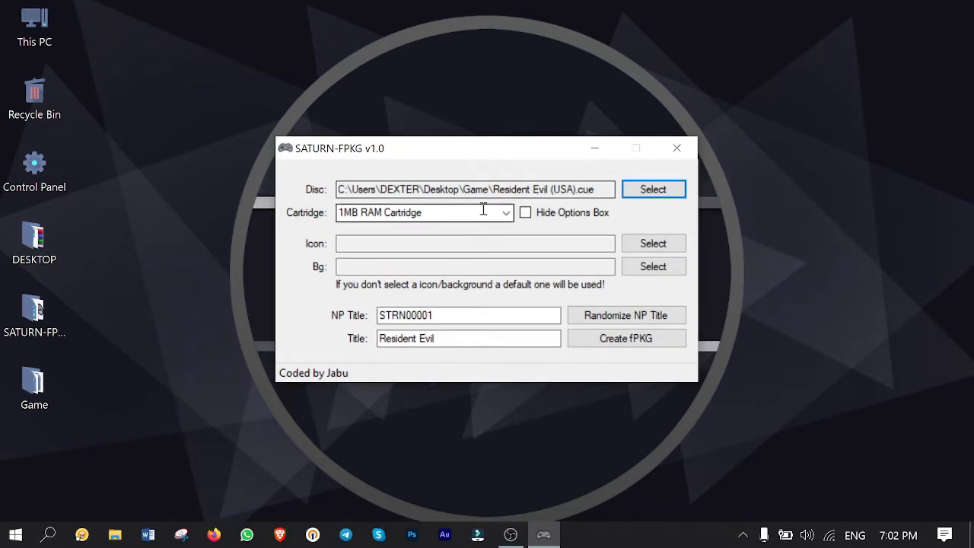
click(505, 213)
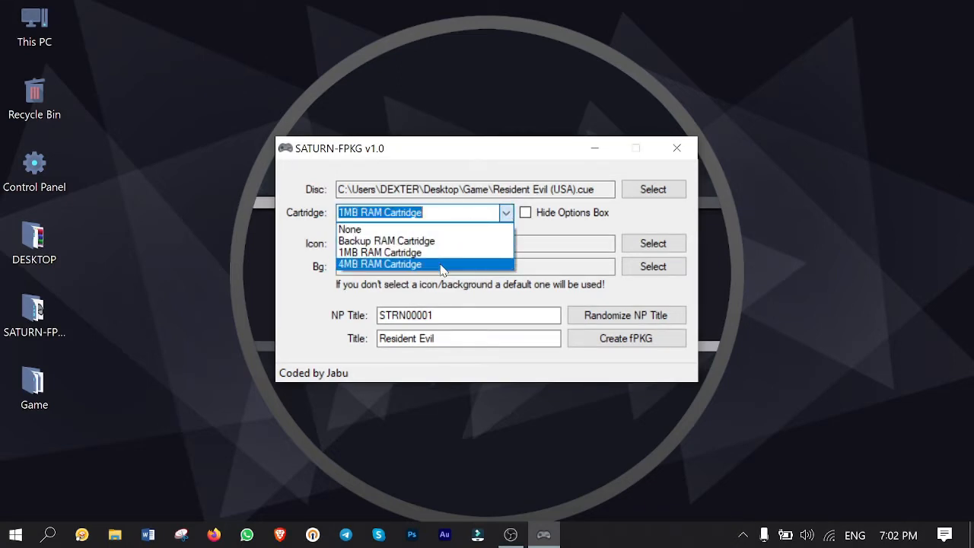
click(380, 265)
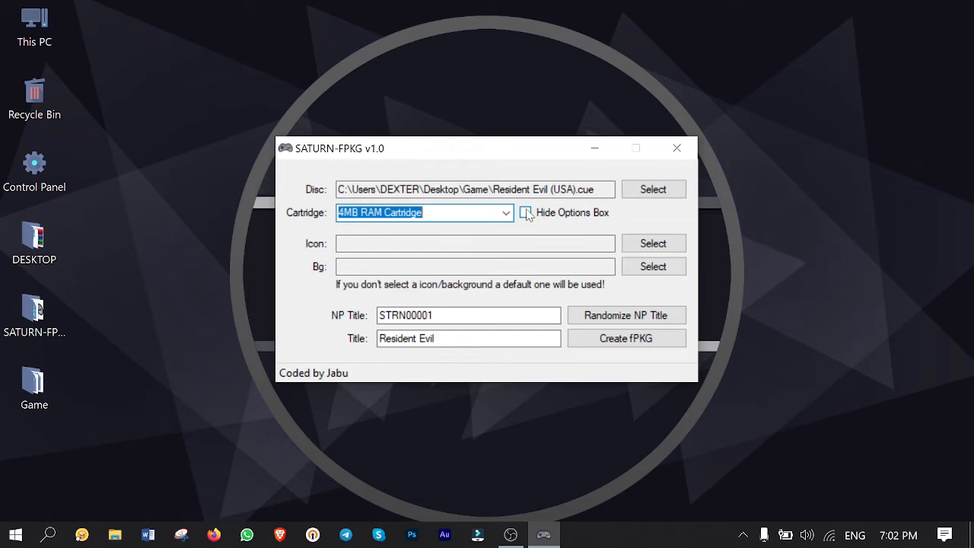
click(525, 213)
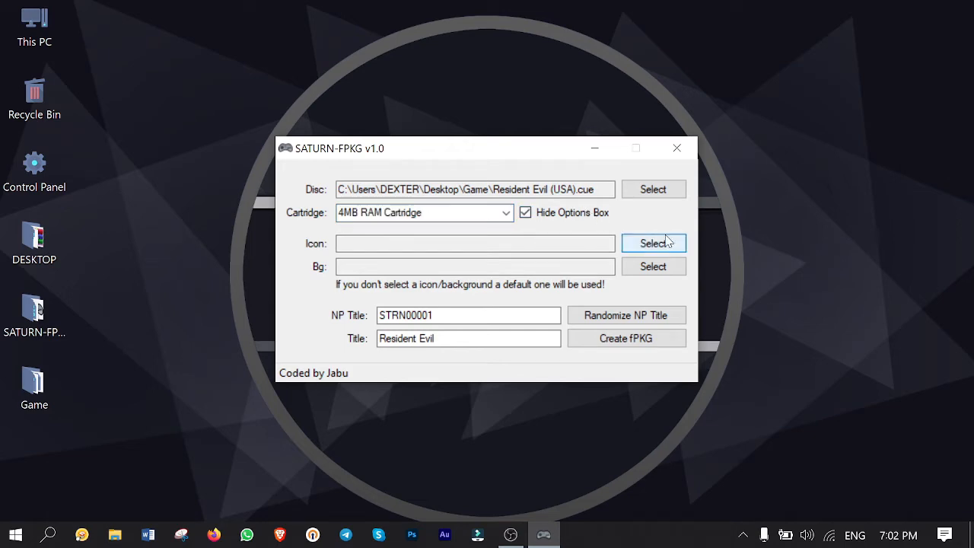
click(653, 243)
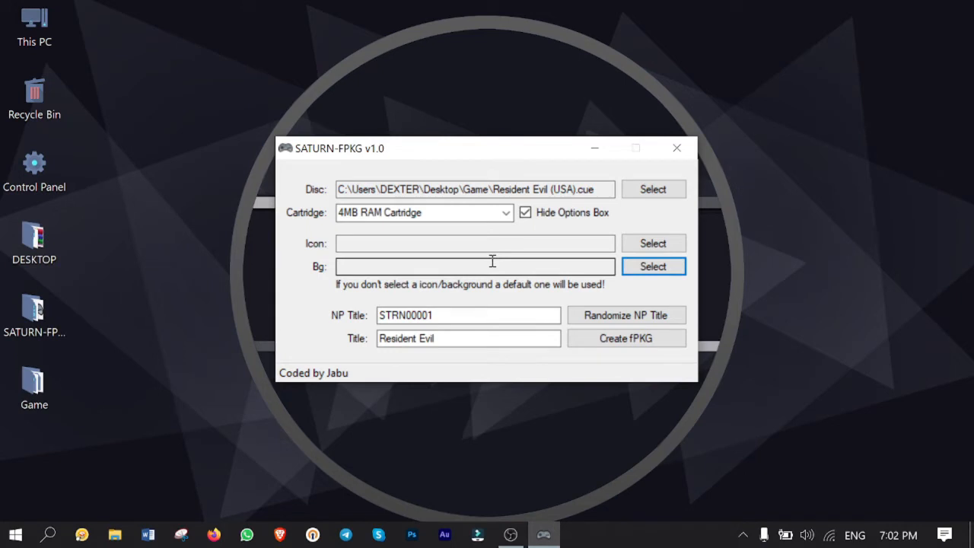
Randomize the NP title twice to get STRI63661, keeping the title Resident Evil
triple_click(468, 315)
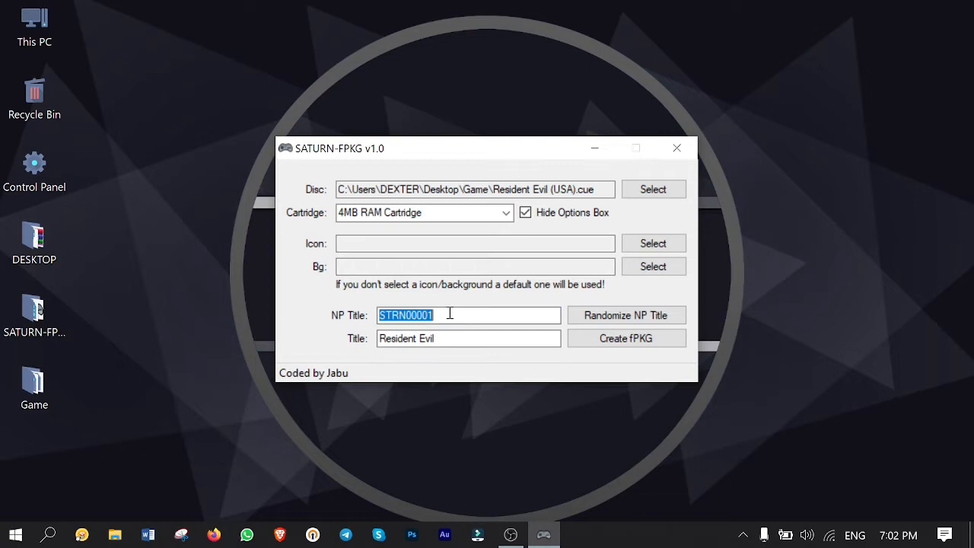
click(468, 315)
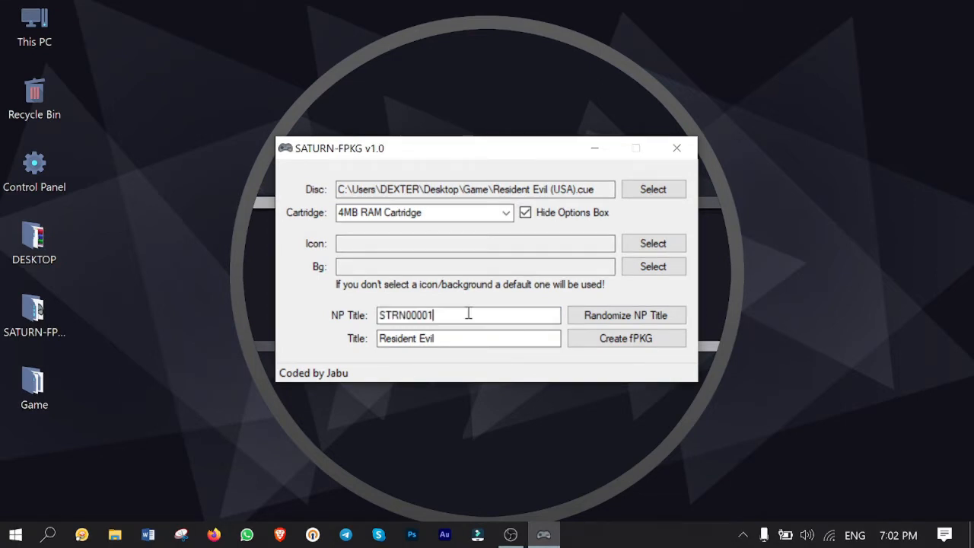
click(625, 315)
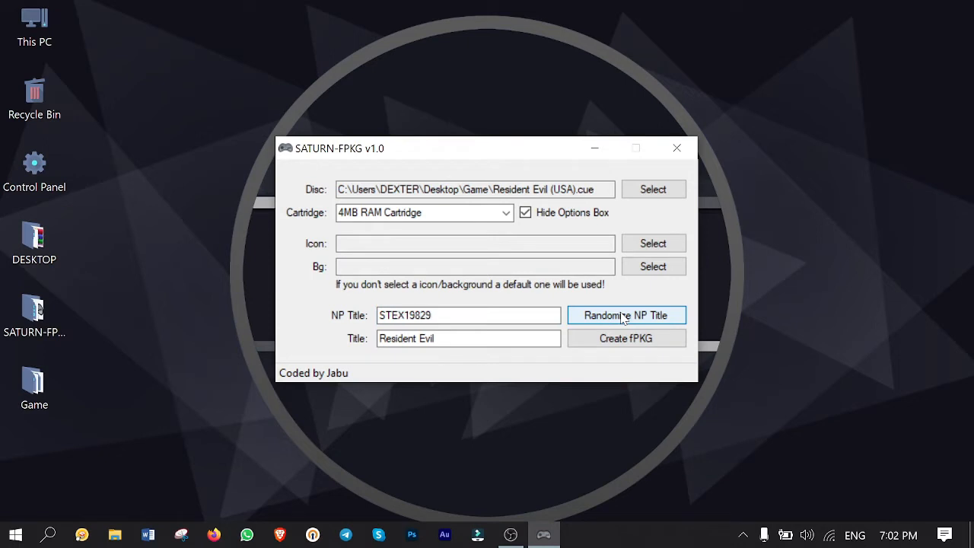
click(626, 315)
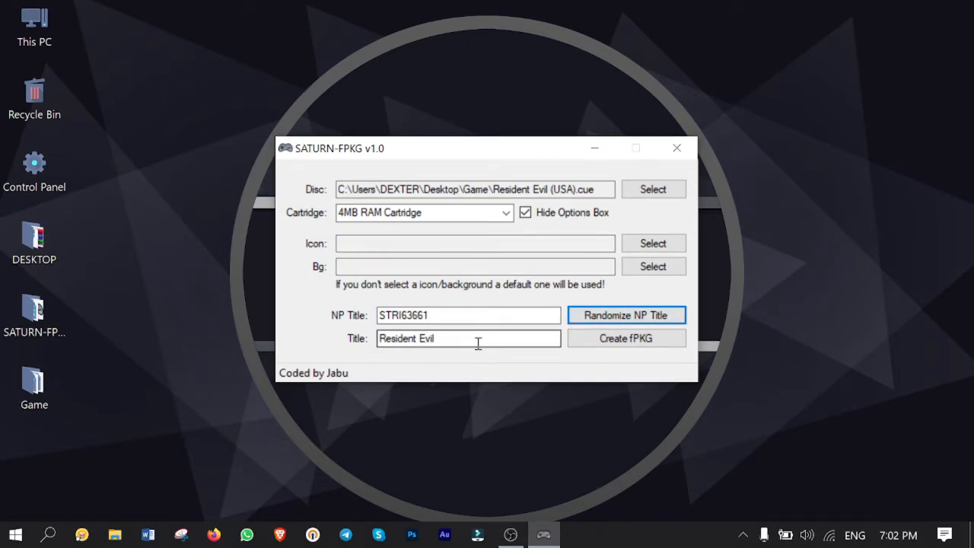
triple_click(468, 338)
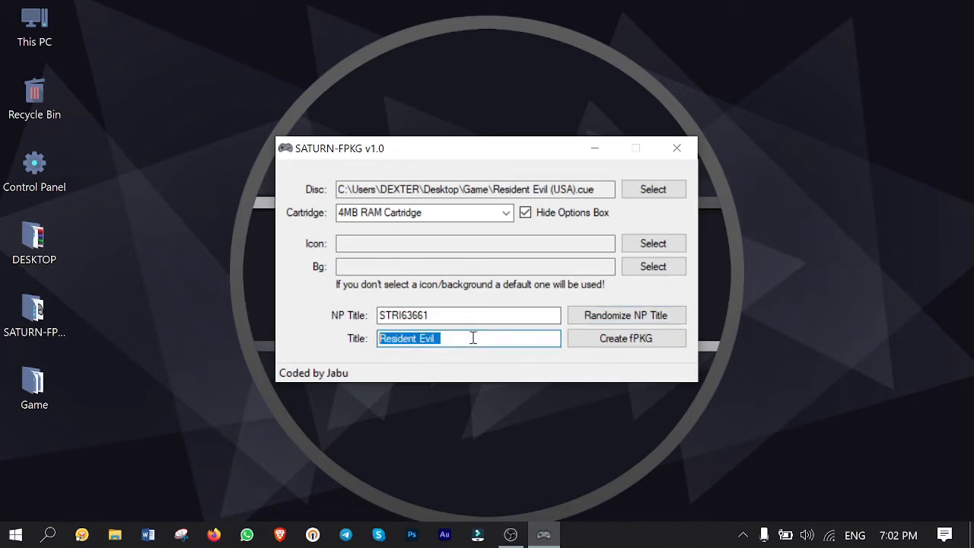
click(477, 338)
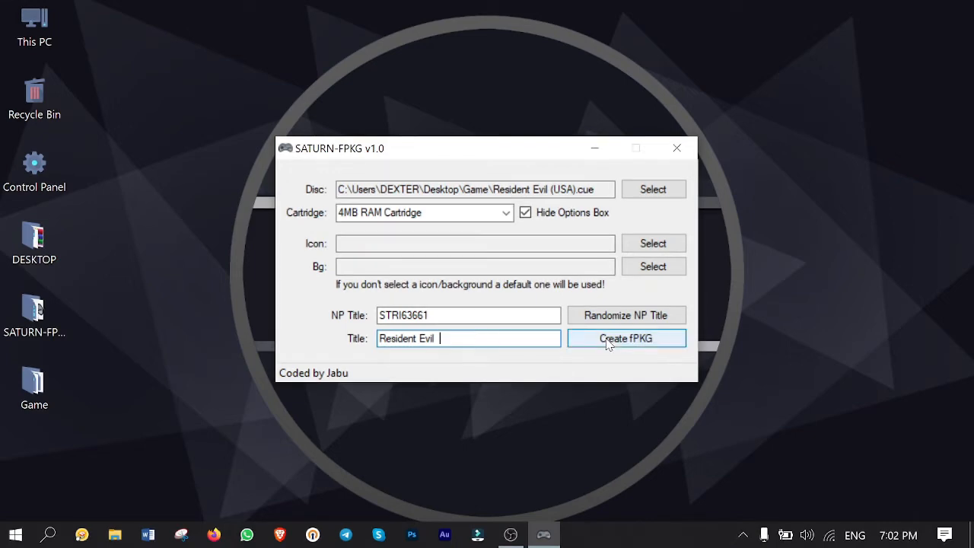
Start building the fPKG with This PC > Desktop as the output folder
click(626, 338)
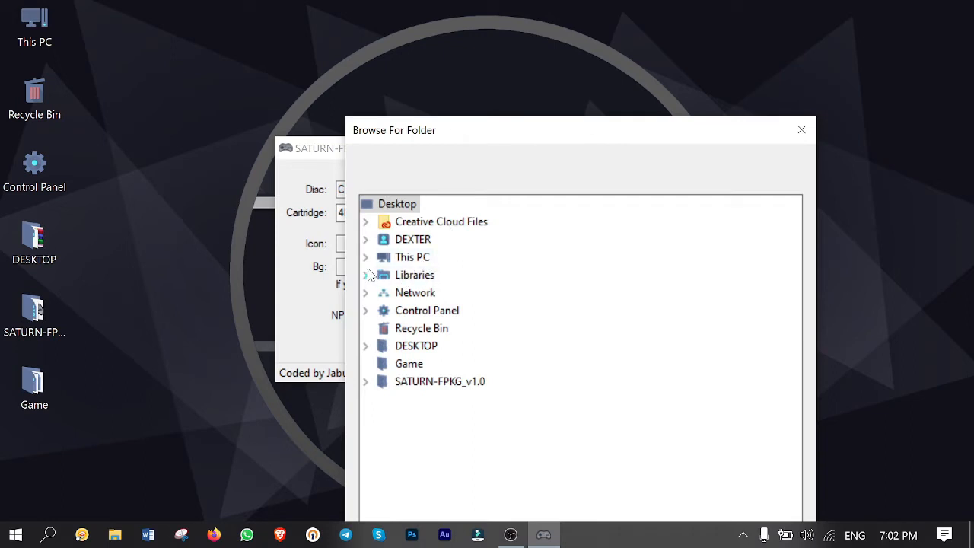
click(366, 257)
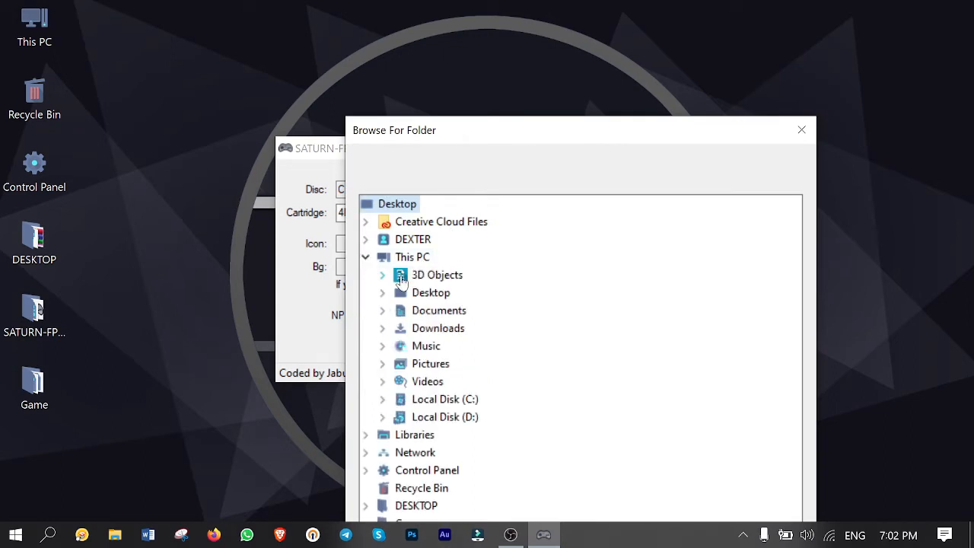
click(382, 293)
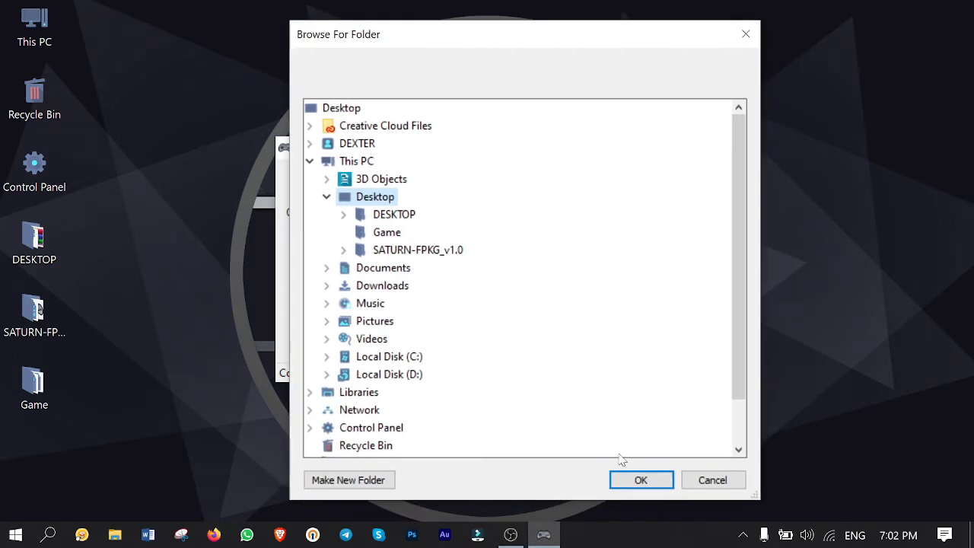
click(641, 479)
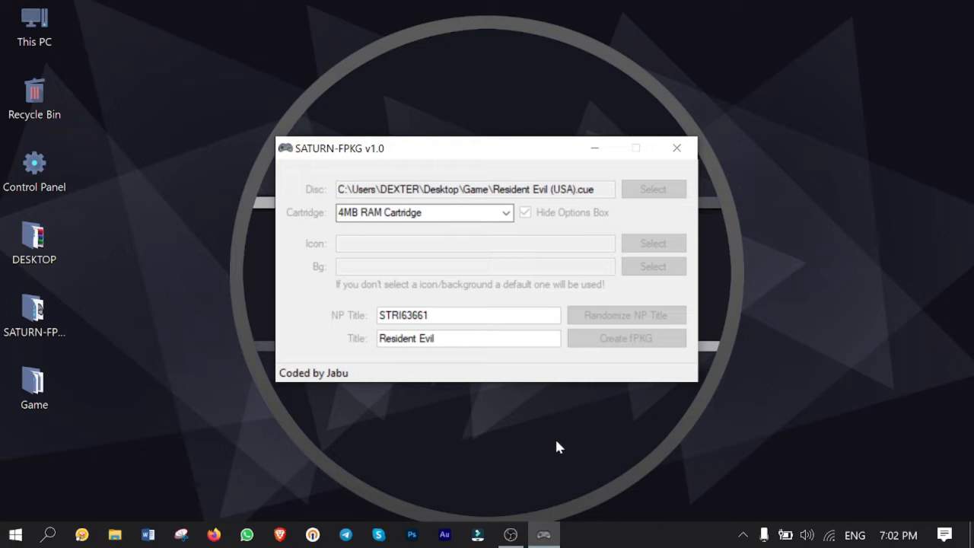
mouse_move(501, 414)
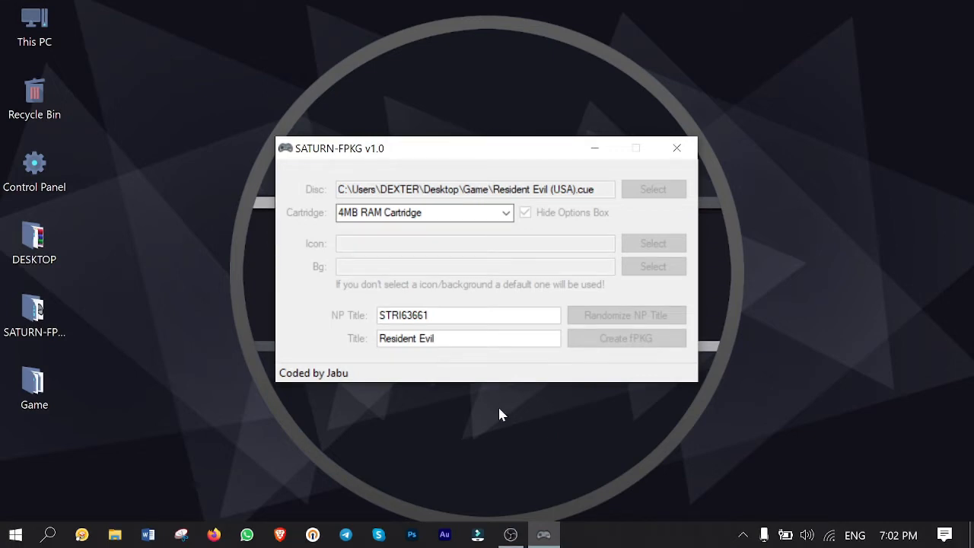
Wait for the EP9000 package build to finish and dismiss 'PKG Created!'
click(625, 338)
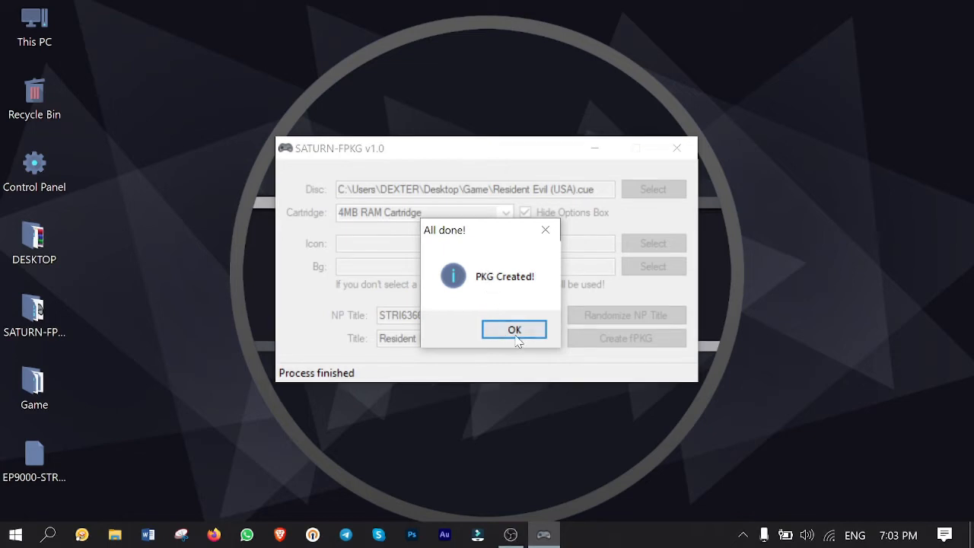
click(515, 329)
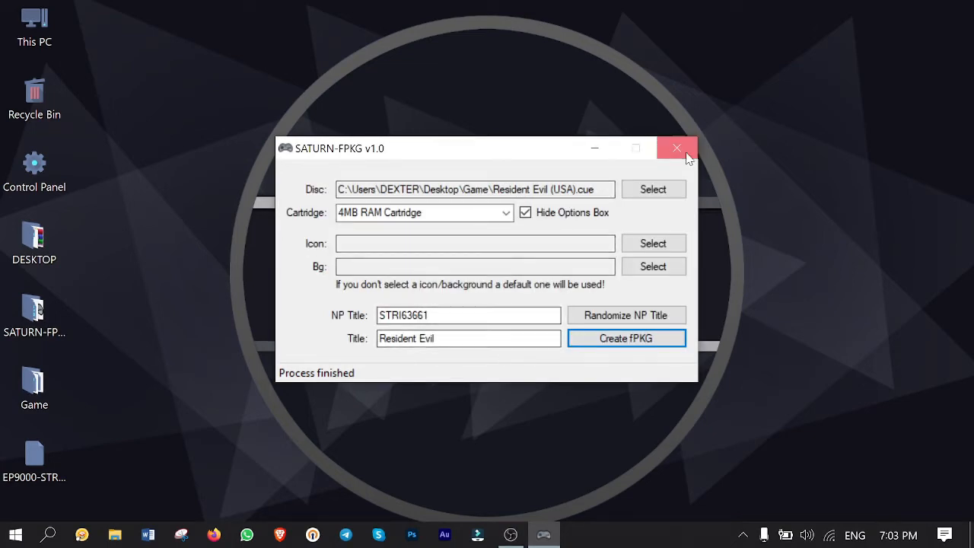
Close SATURN-FPKG and copy the 560 MB EP9000 package to Local Disk (E:)
click(676, 147)
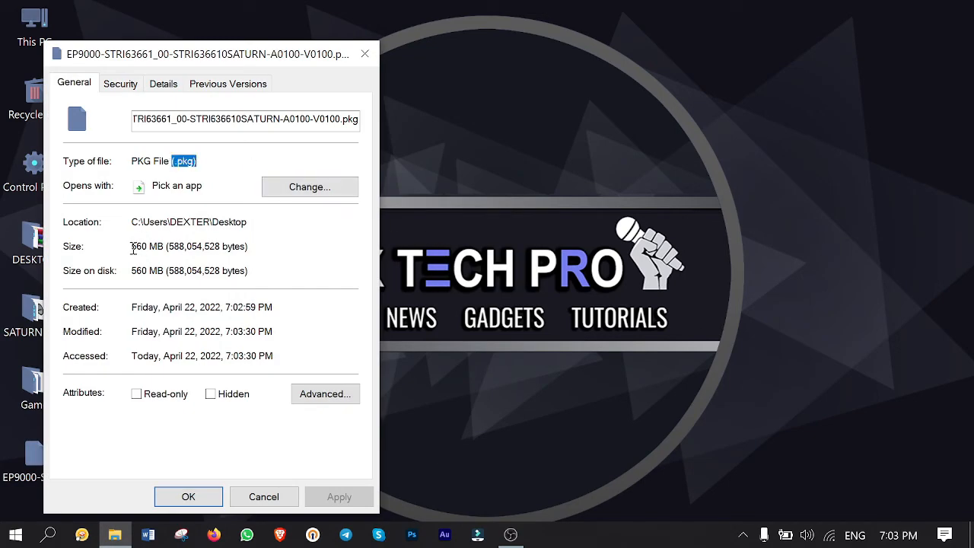
click(188, 496)
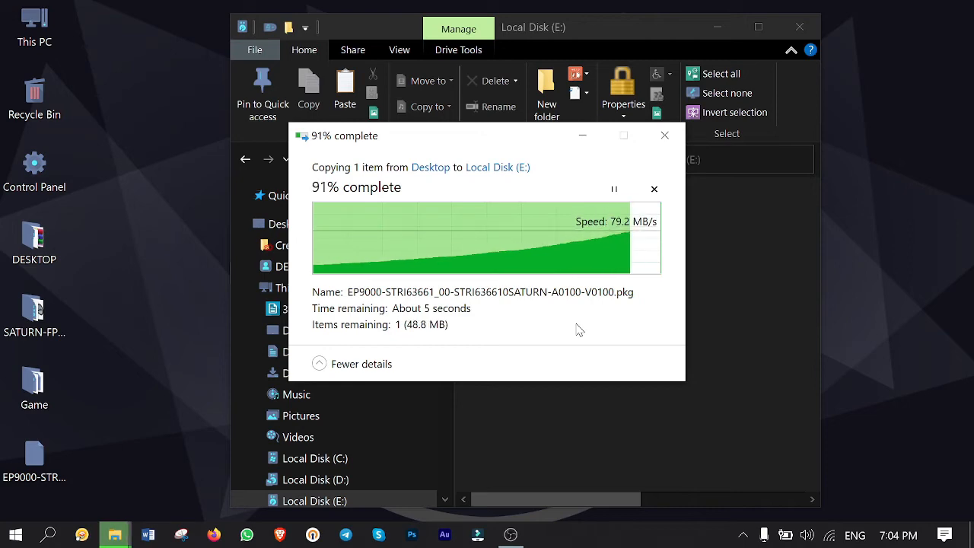
Let the copy to Local Disk (E:) complete, then close that drive window
click(654, 188)
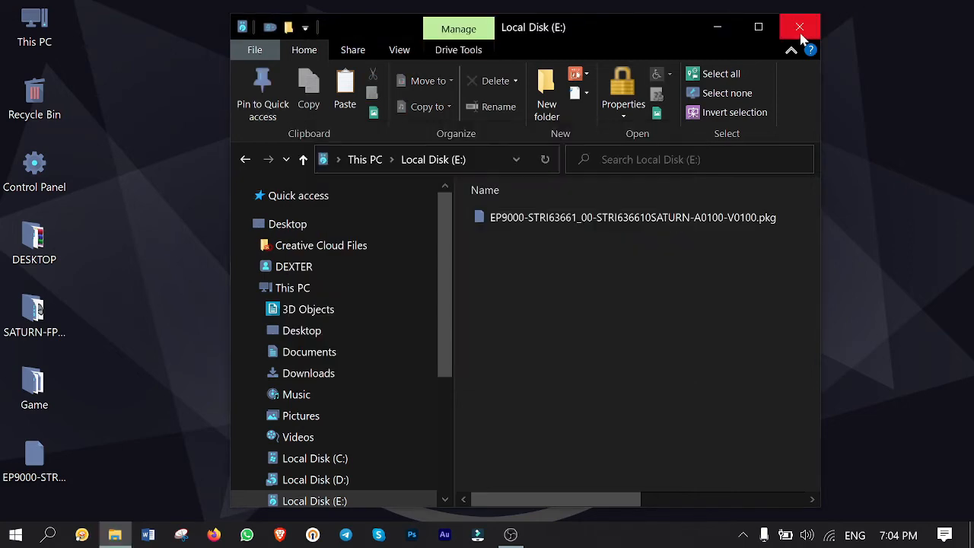
click(800, 27)
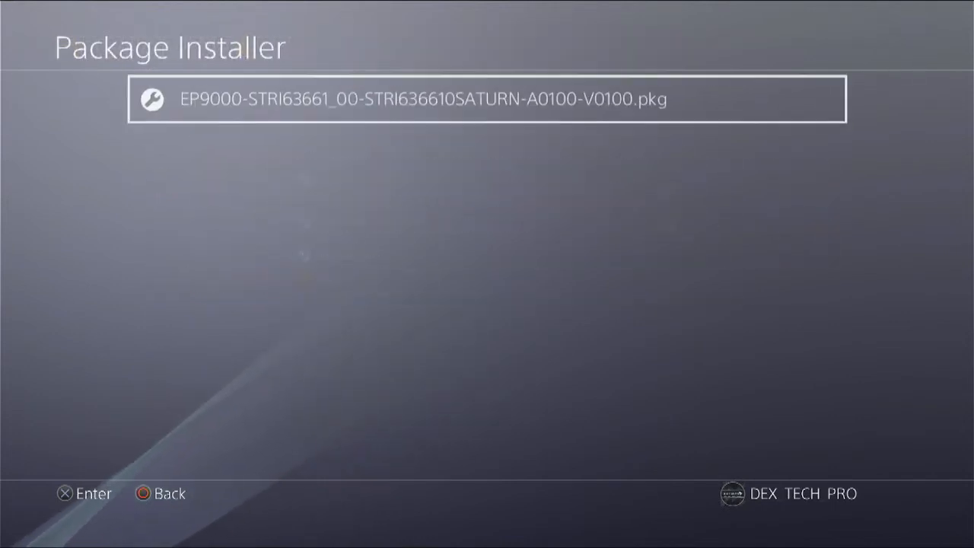
Install the EP9000-STRI63661 Resident Evil package from GoldHEN's Package Installer
click(487, 99)
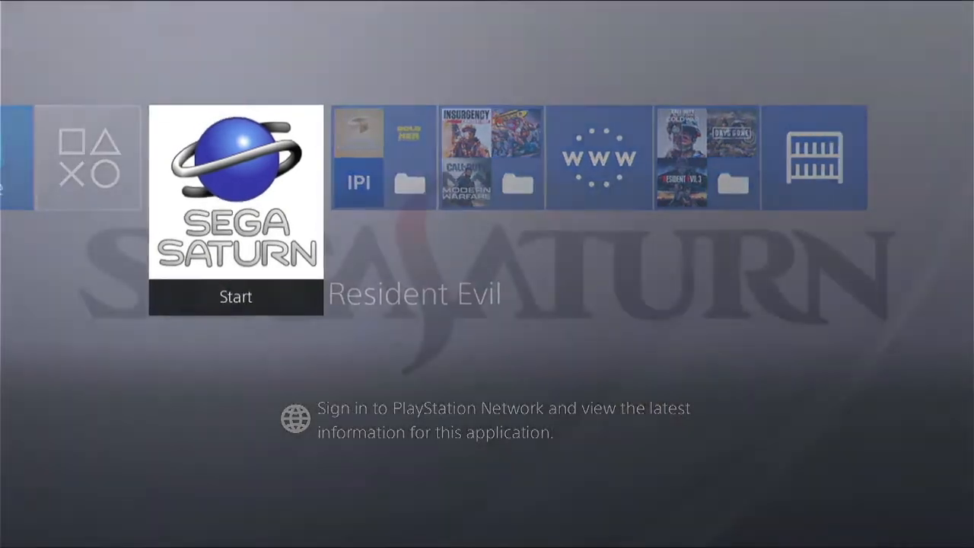
Launch the Sega Saturn Resident Evil tile from the PS4 home screen
click(235, 297)
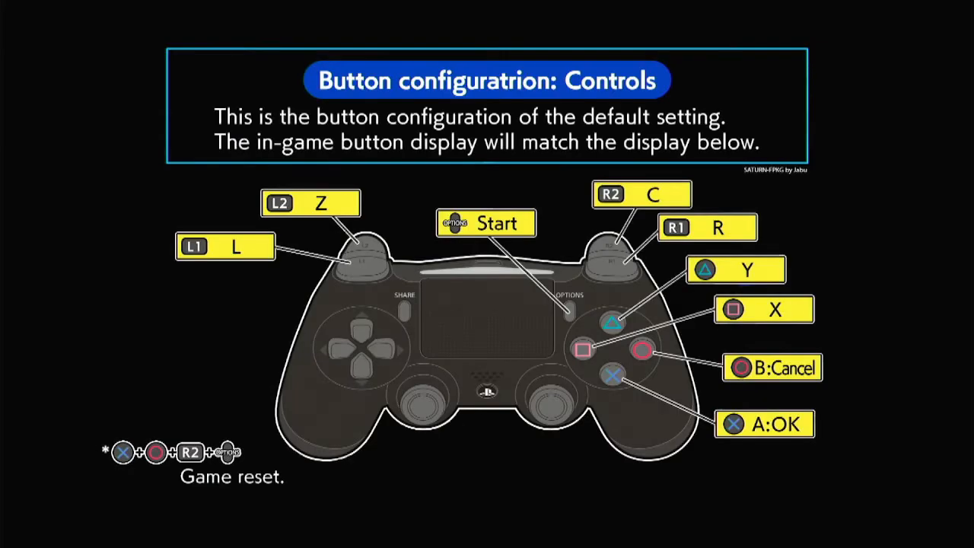